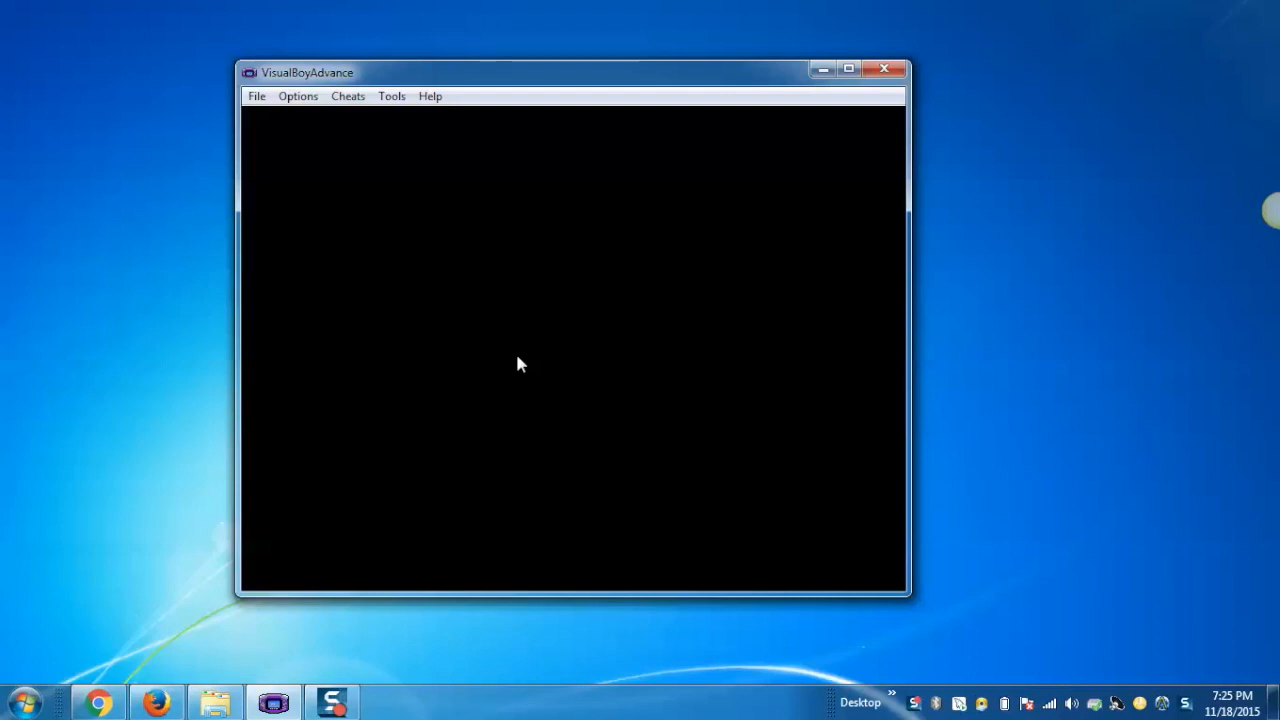
{"action": "mouse_move", "coordinate": [292, 490]}
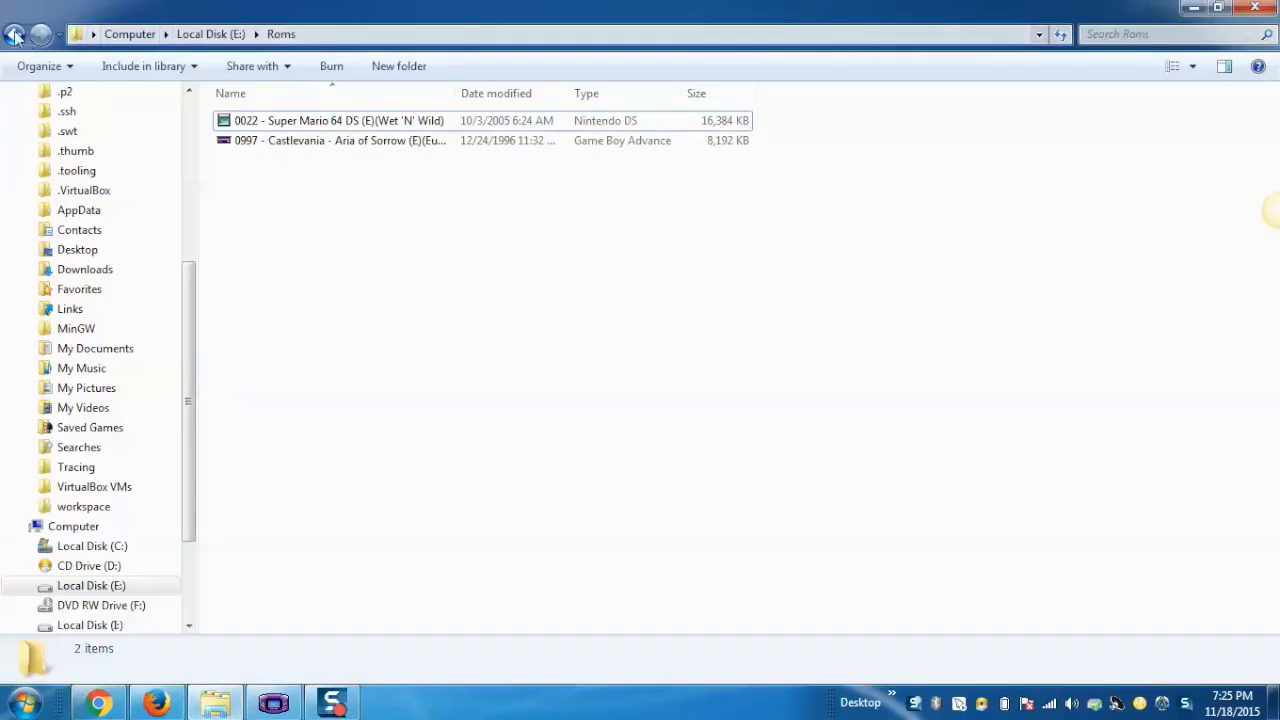
Reopen the Roms folder on drive E in Explorer, then switch back to VisualBoyAdvance
{"action": "left_click", "coordinate": [16, 34]}
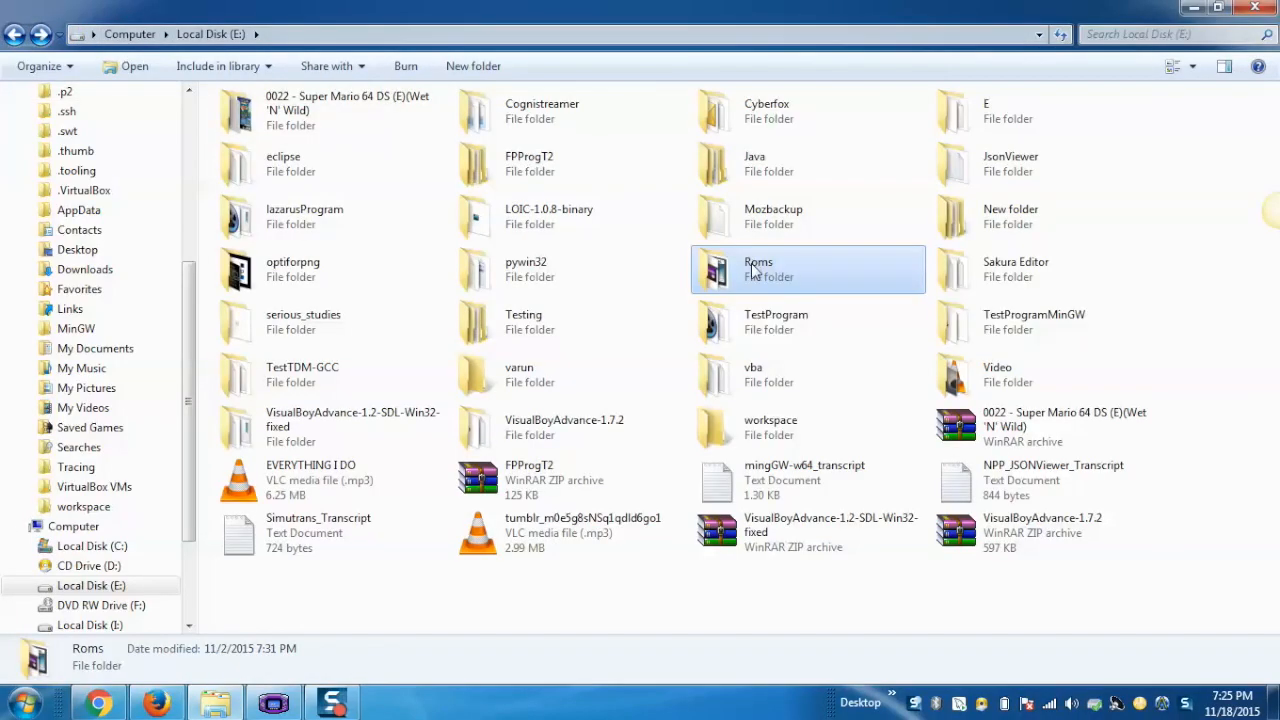
{"action": "double_click", "coordinate": [758, 268]}
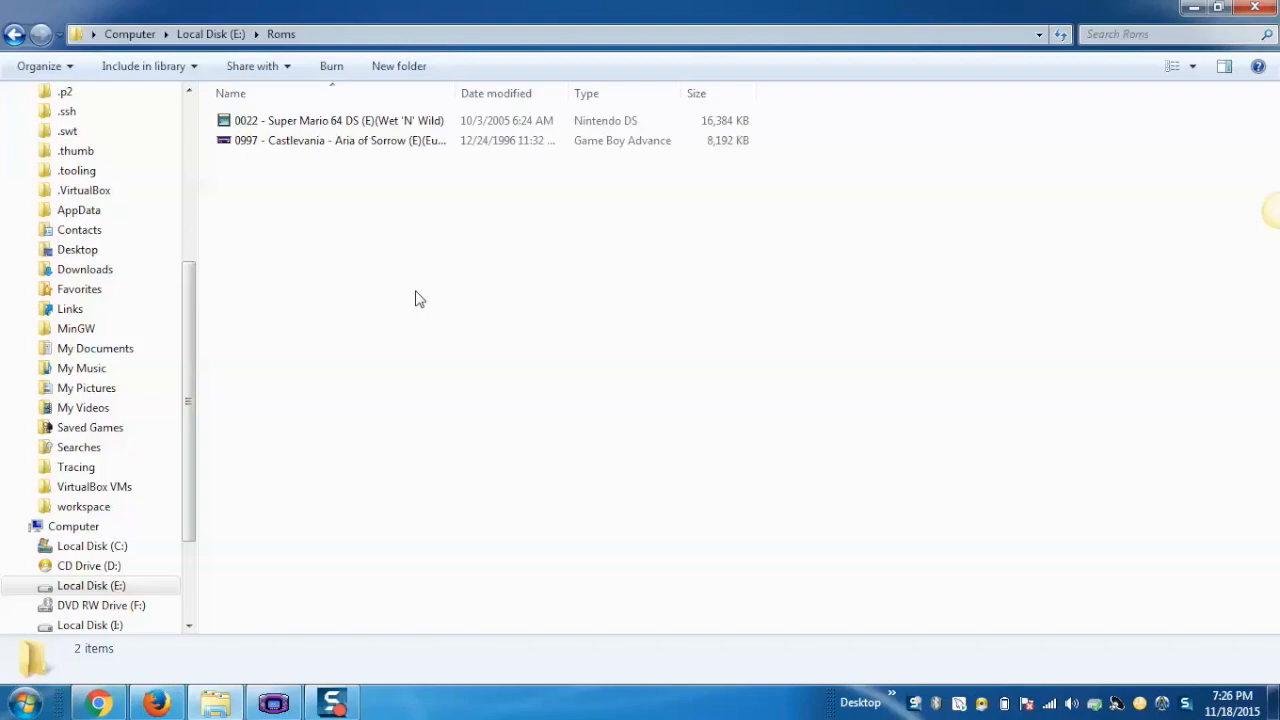
{"action": "double_click", "coordinate": [340, 140]}
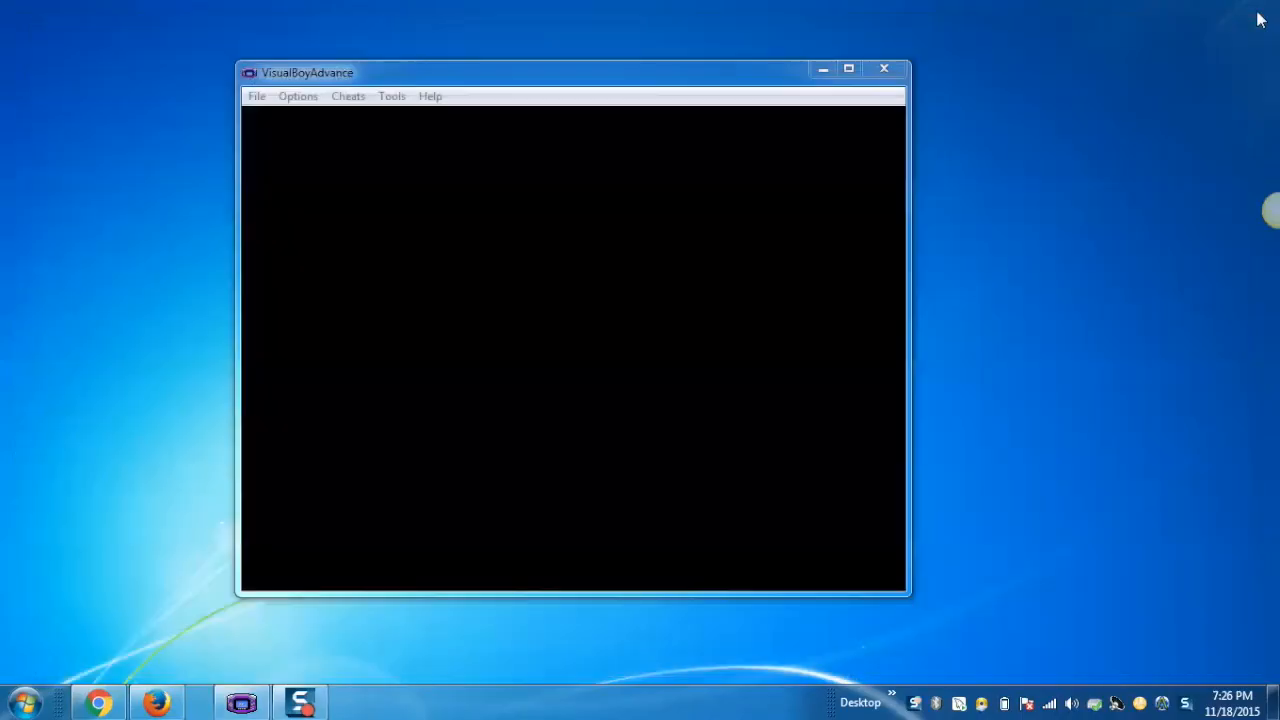
{"action": "mouse_move", "coordinate": [548, 208]}
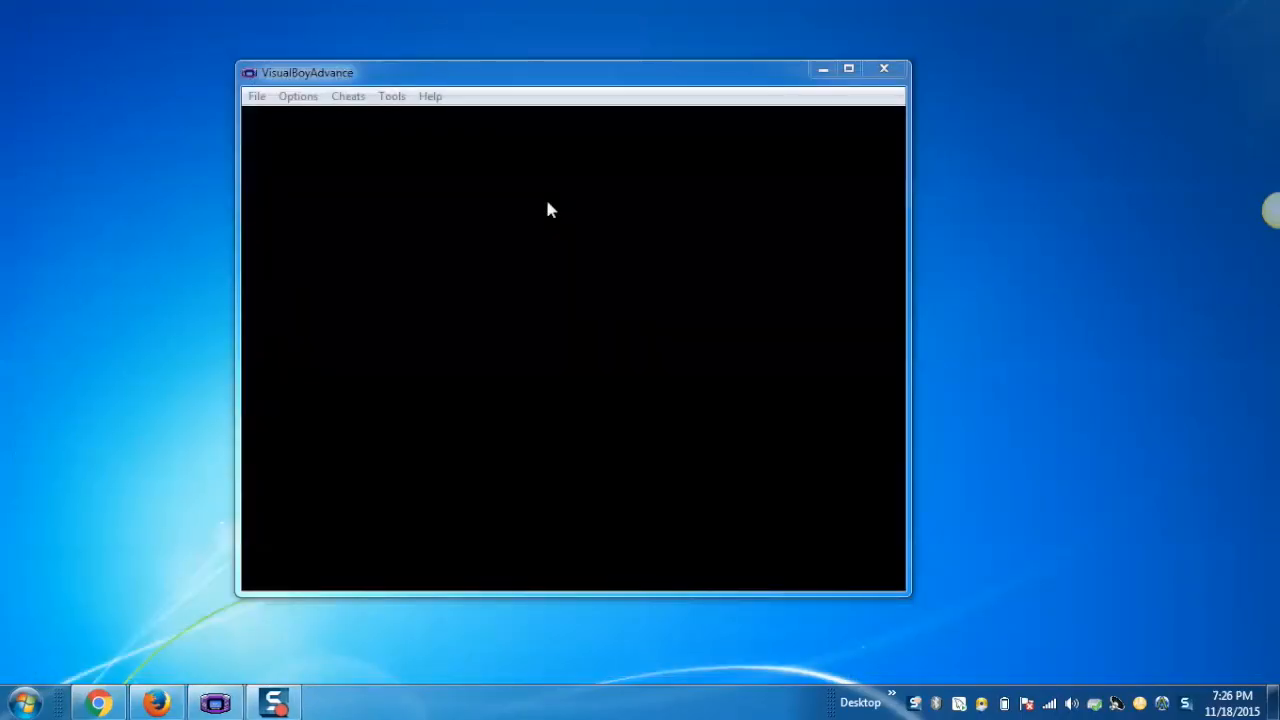
{"action": "mouse_move", "coordinate": [532, 310]}
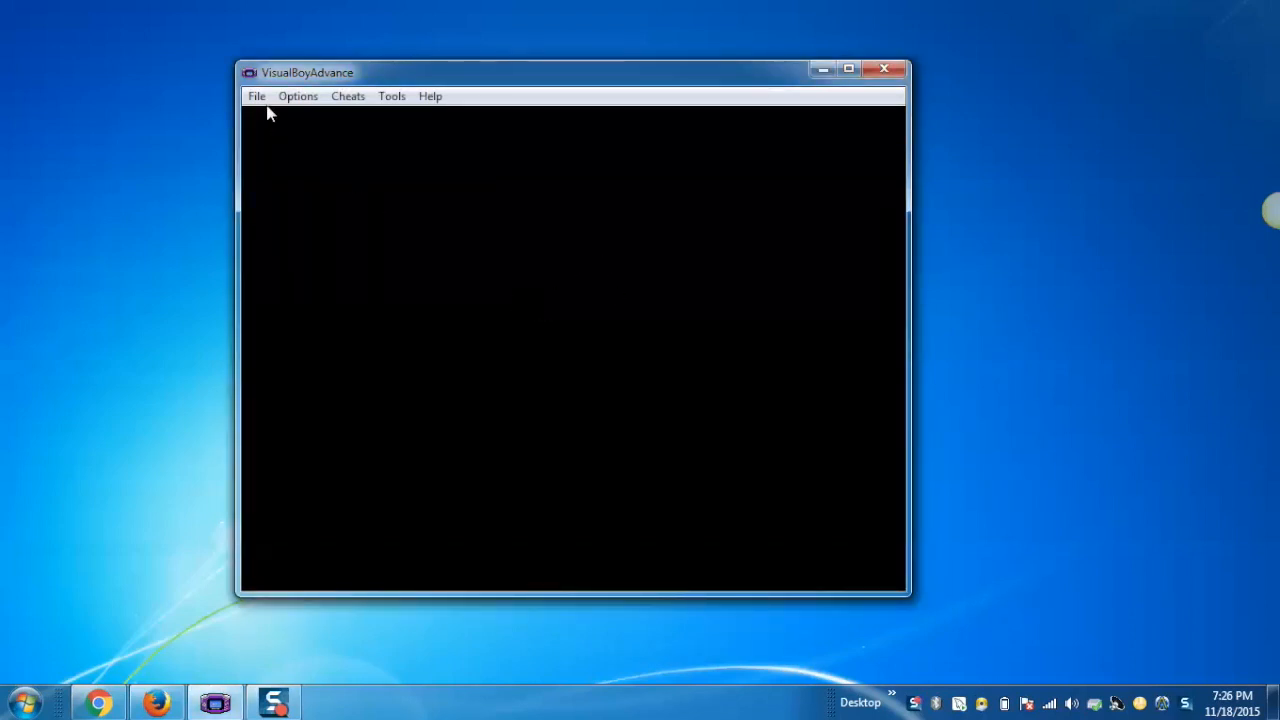
Use File > Open to show the Select ROM dialog on the Roms folder with the Castlevania ROM
{"action": "left_click", "coordinate": [256, 96]}
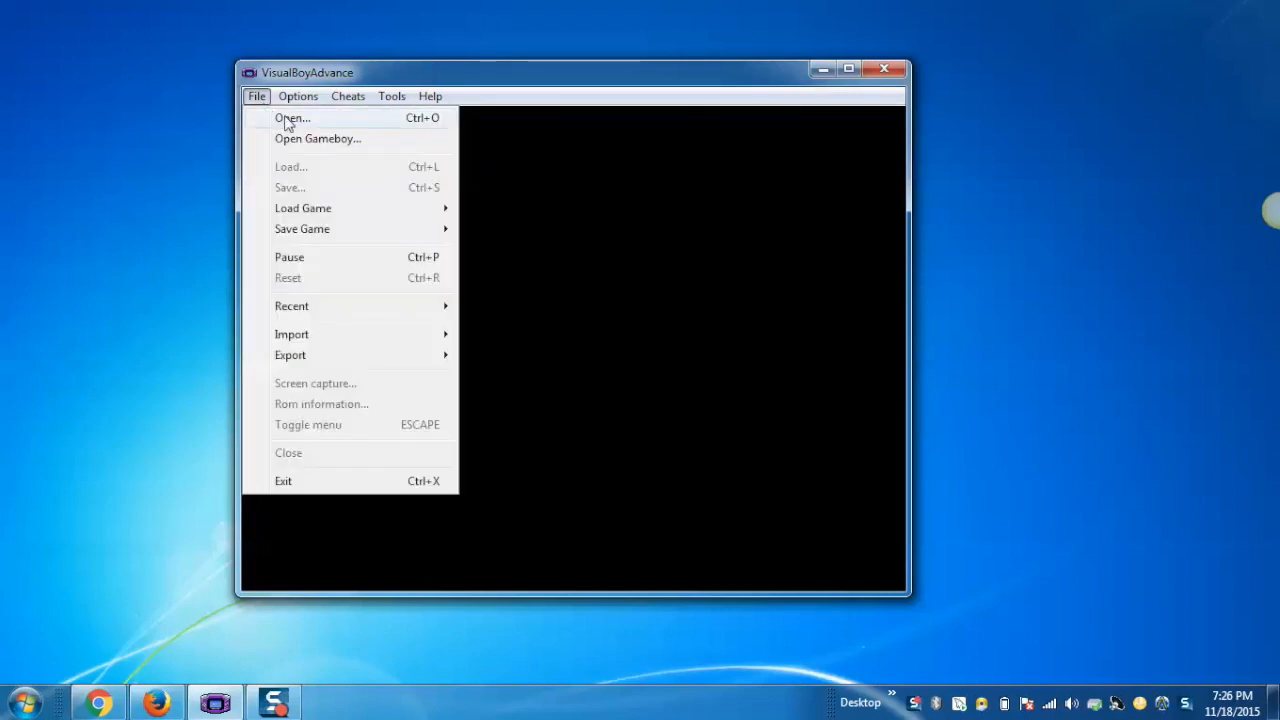
{"action": "left_click", "coordinate": [292, 116]}
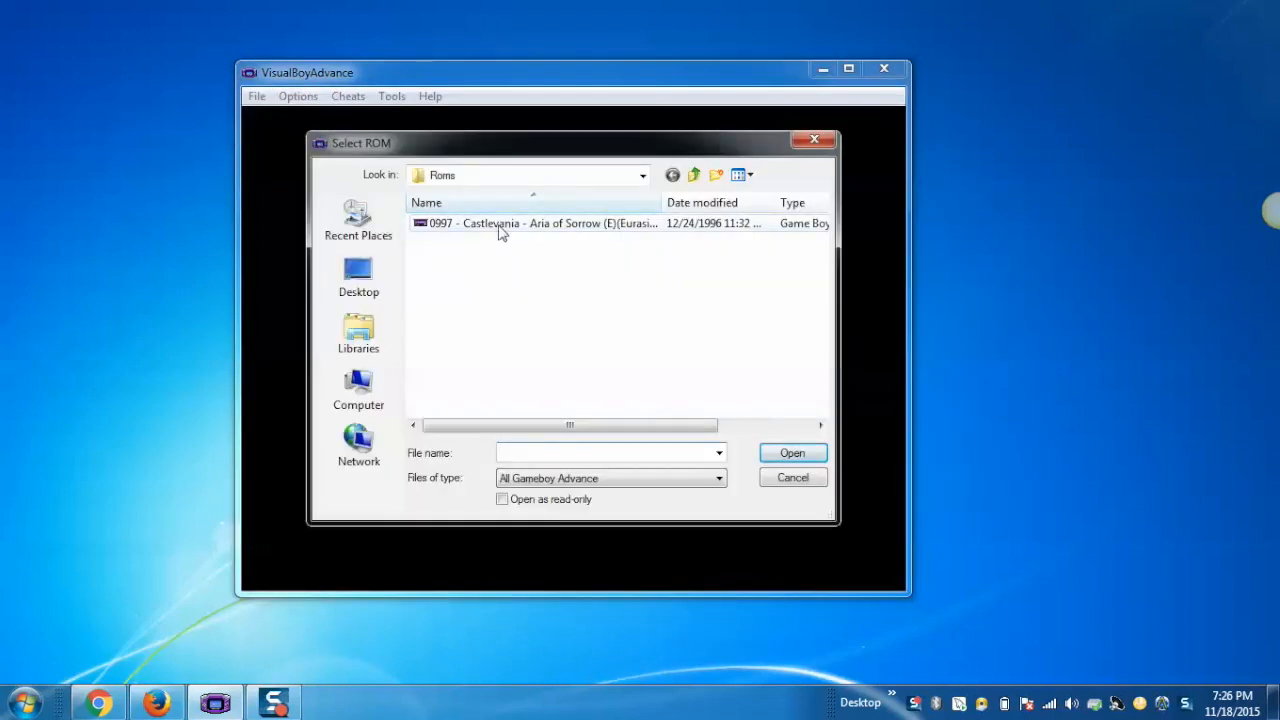
{"action": "mouse_move", "coordinate": [490, 224]}
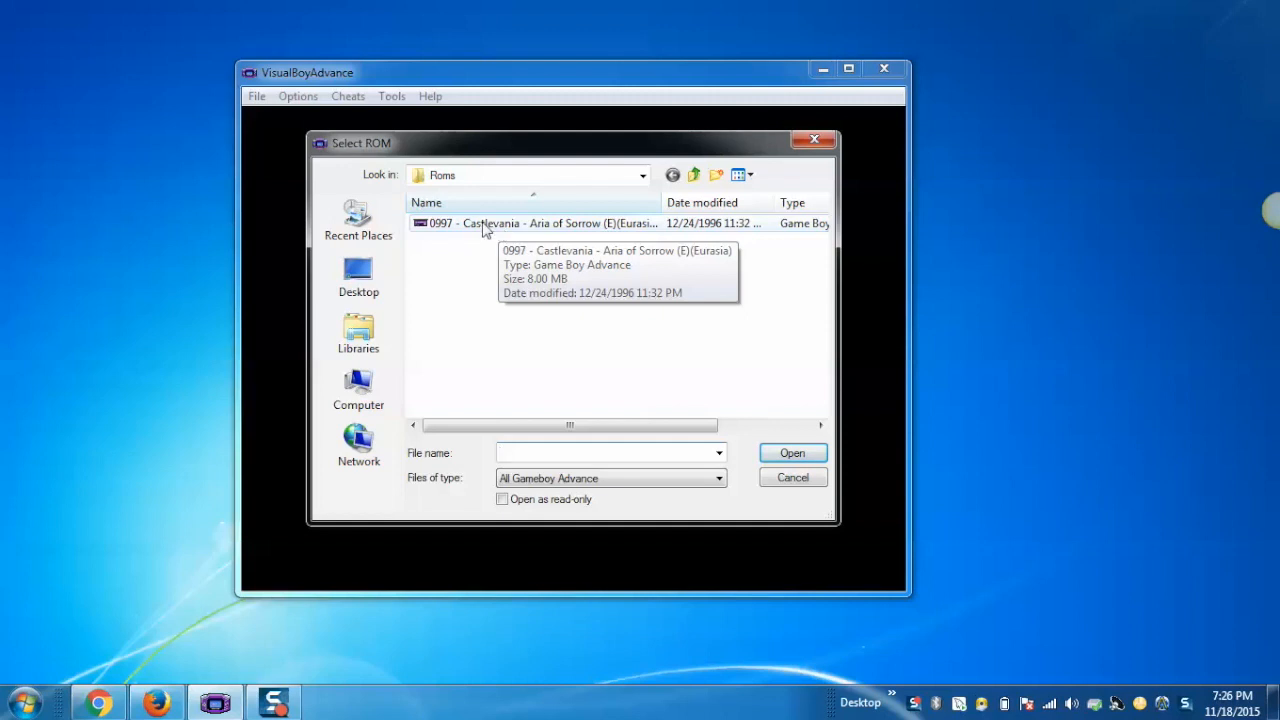